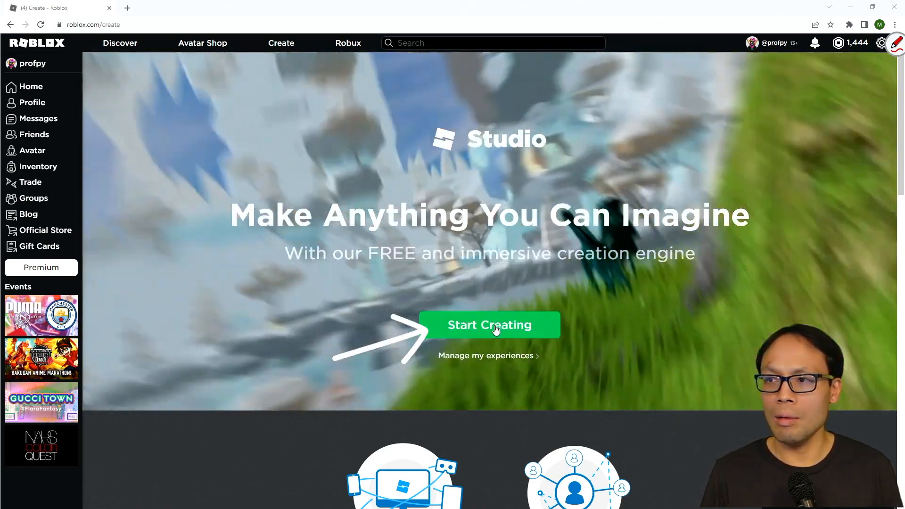
Launch Roblox Studio from the website, dismissing the download prompt, to reach the template gallery.
click(488, 324)
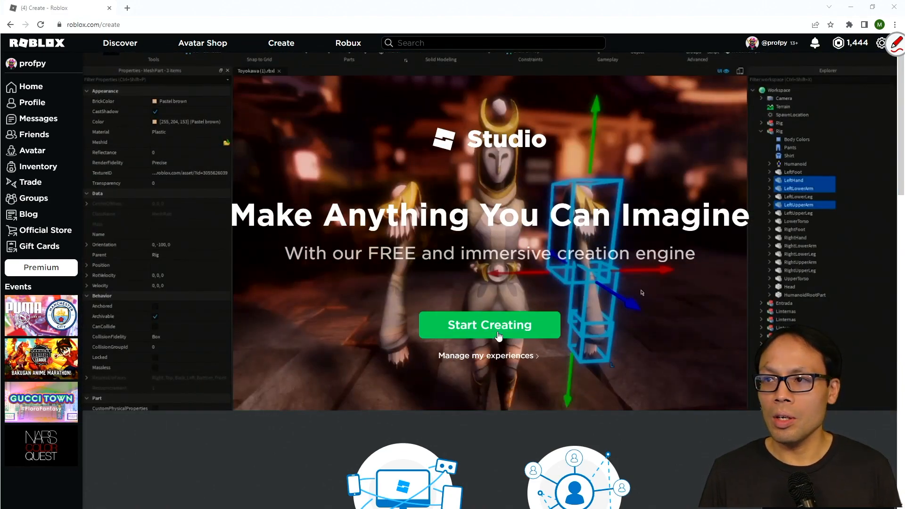
click(488, 324)
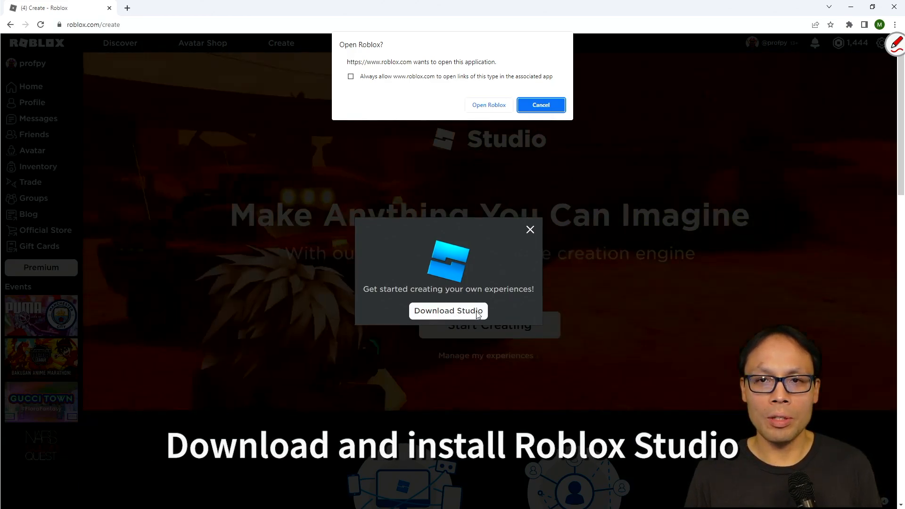
mouse_move(489, 105)
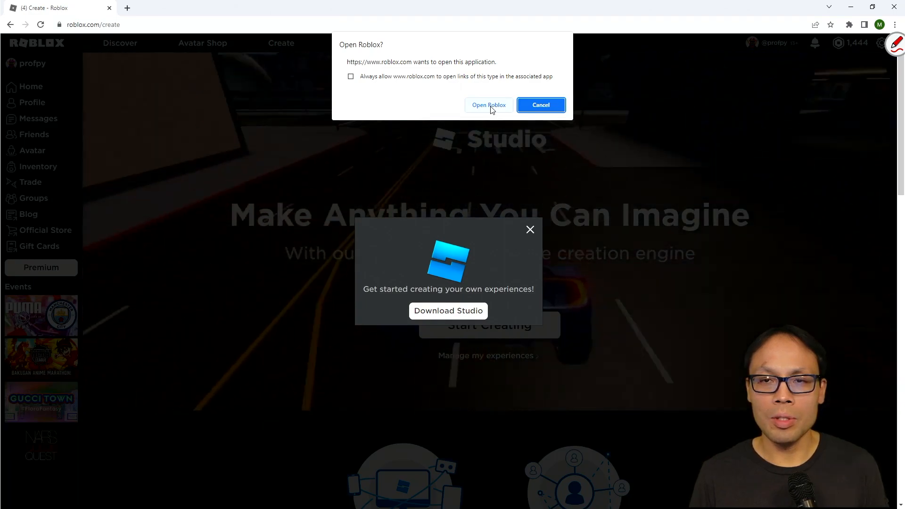
click(488, 105)
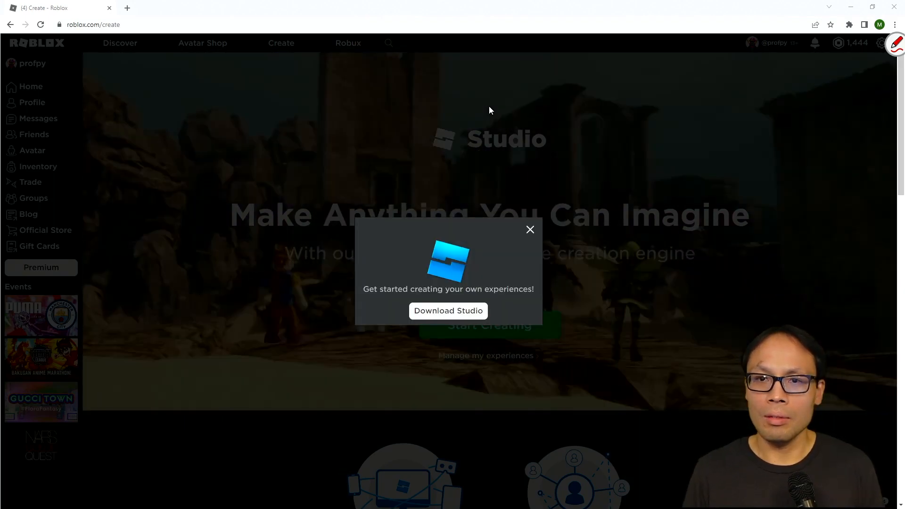
click(529, 229)
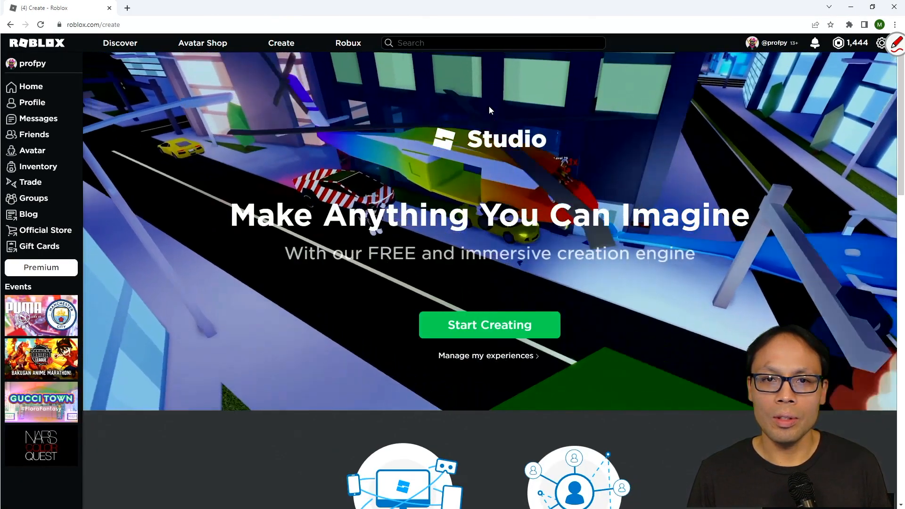
click(488, 324)
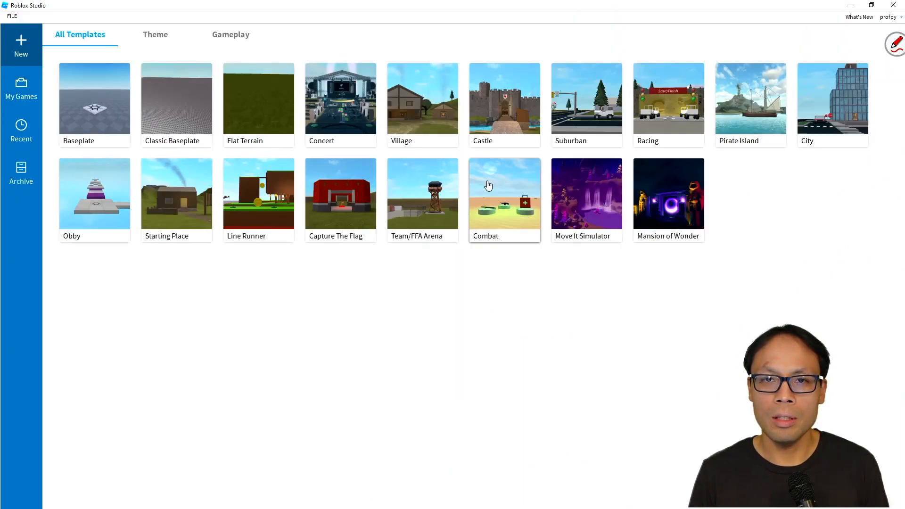
mouse_move(396, 254)
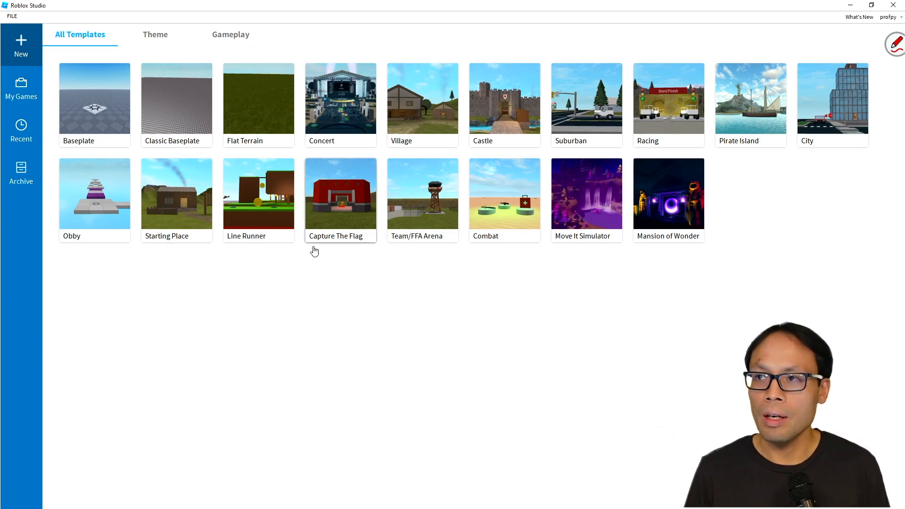
mouse_move(490, 267)
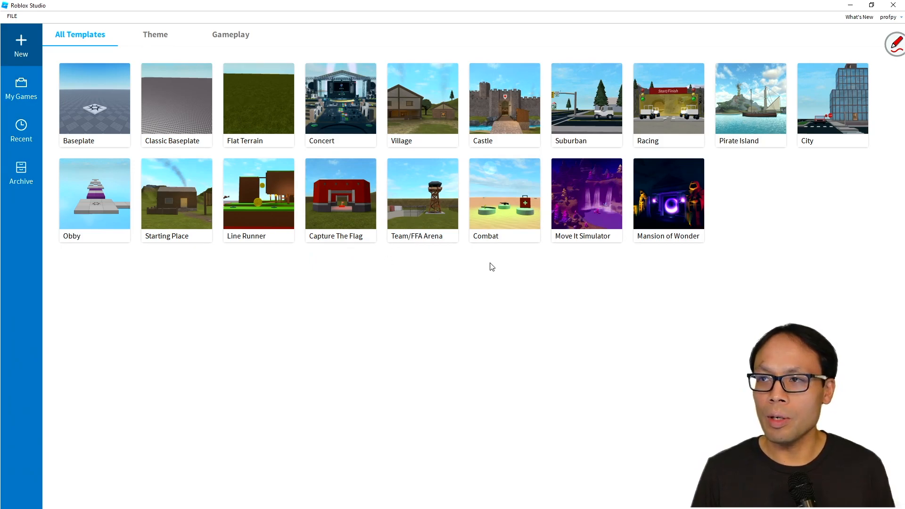
mouse_move(289, 294)
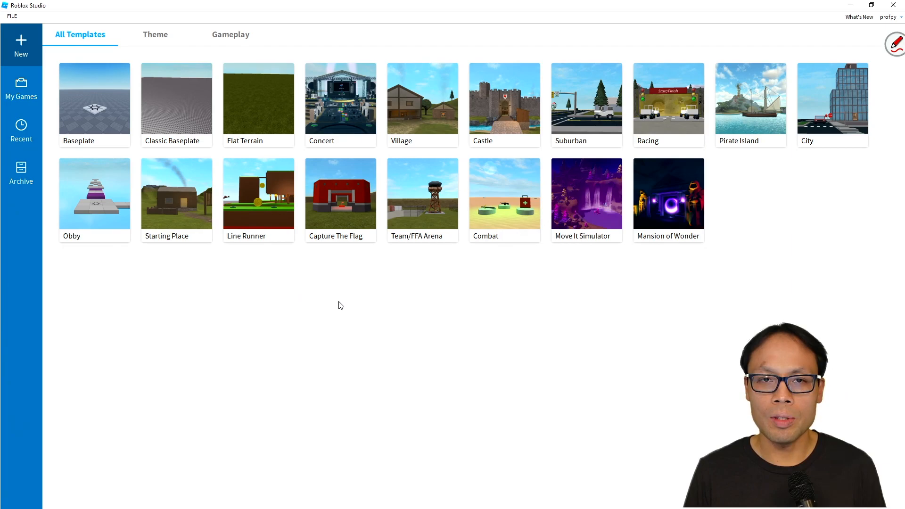
mouse_move(357, 303)
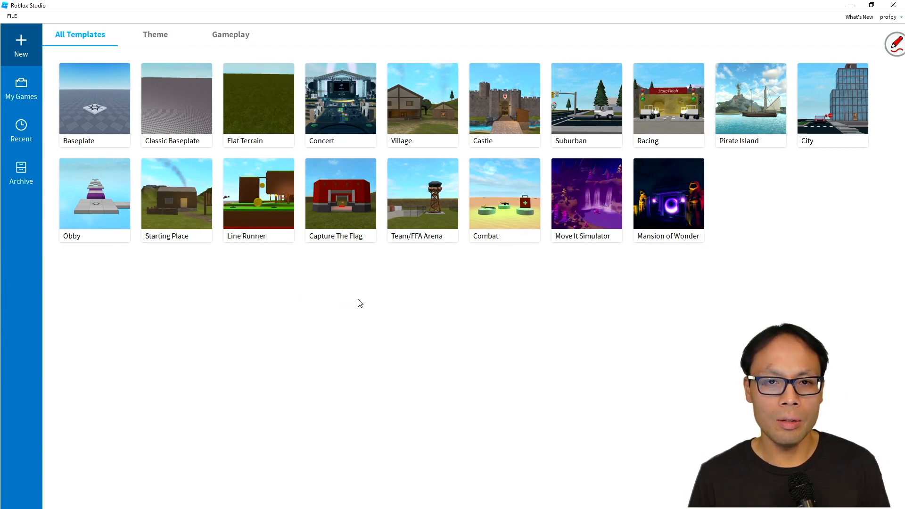
mouse_move(379, 301)
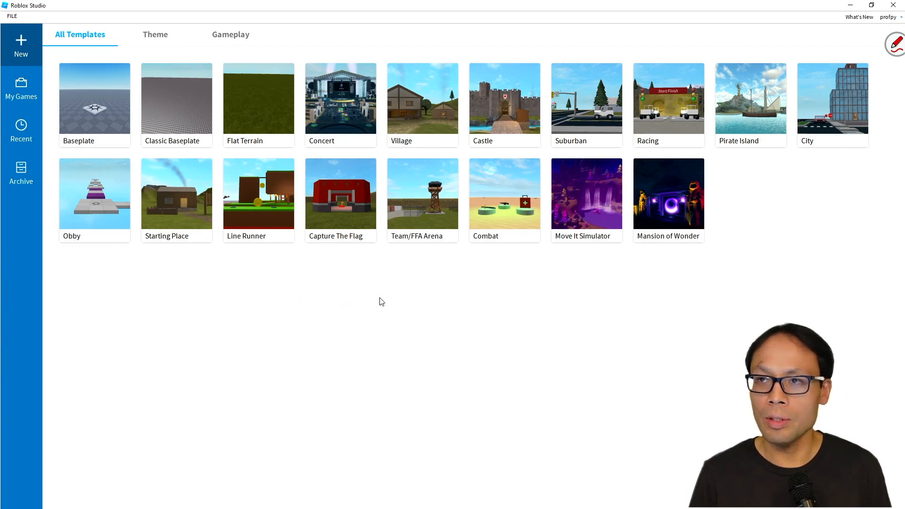
mouse_move(412, 266)
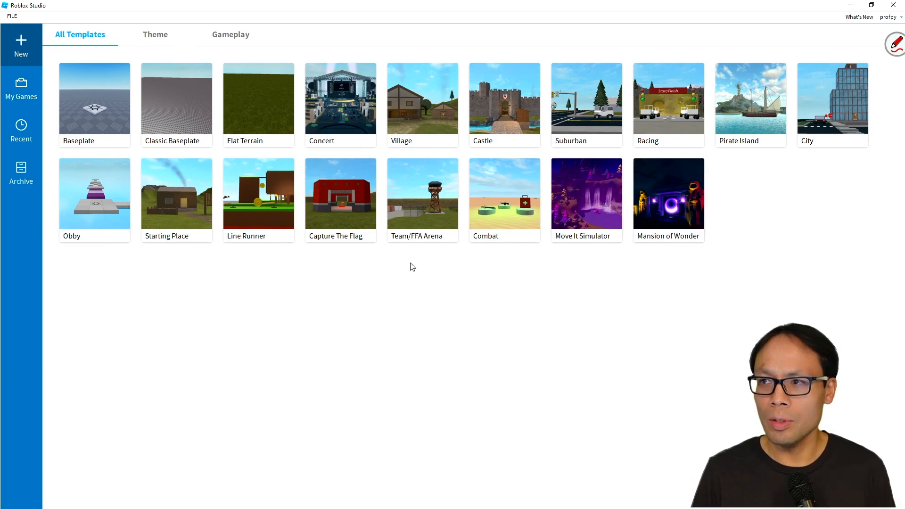
mouse_move(129, 133)
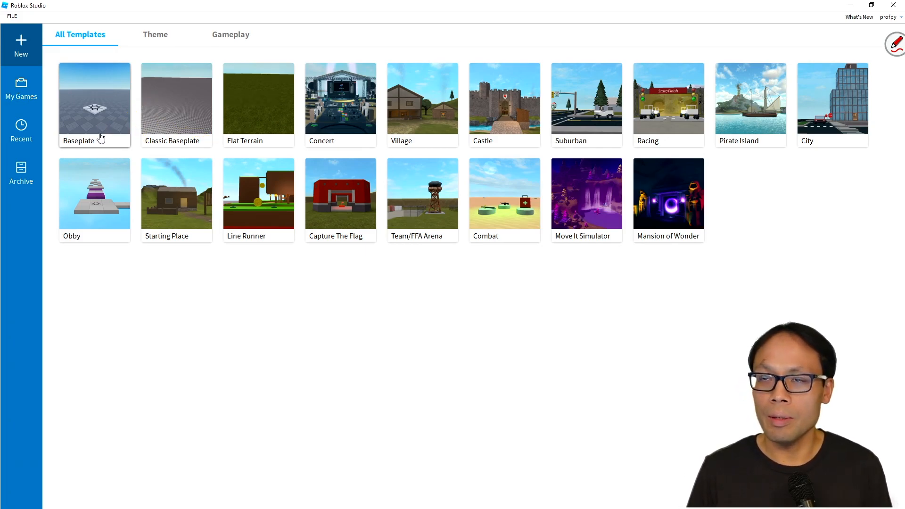
Create a new place from the Baseplate template.
click(94, 103)
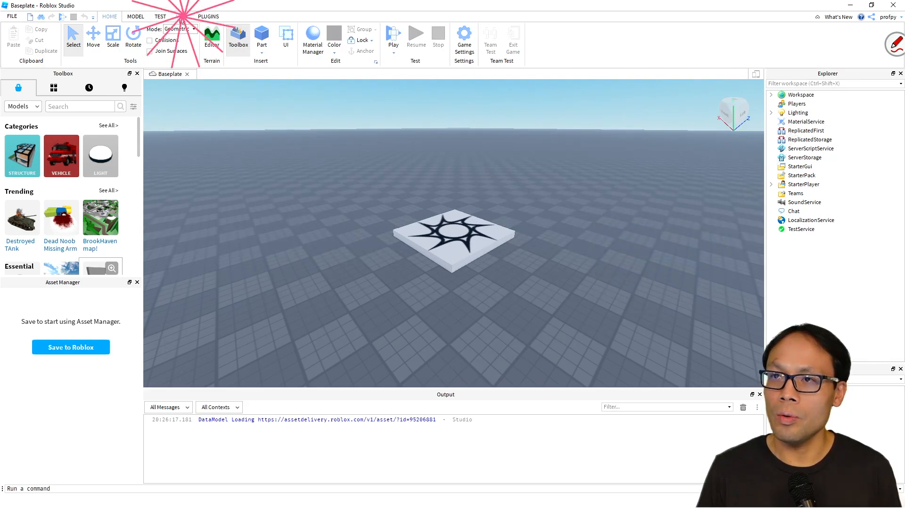
Hide the Asset Manager and Toolbox panels from the View tab.
click(181, 16)
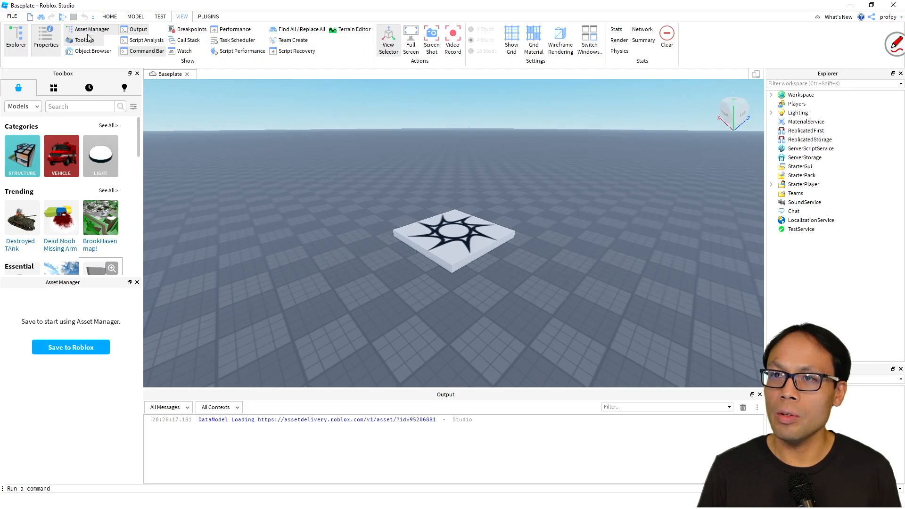
mouse_move(84, 40)
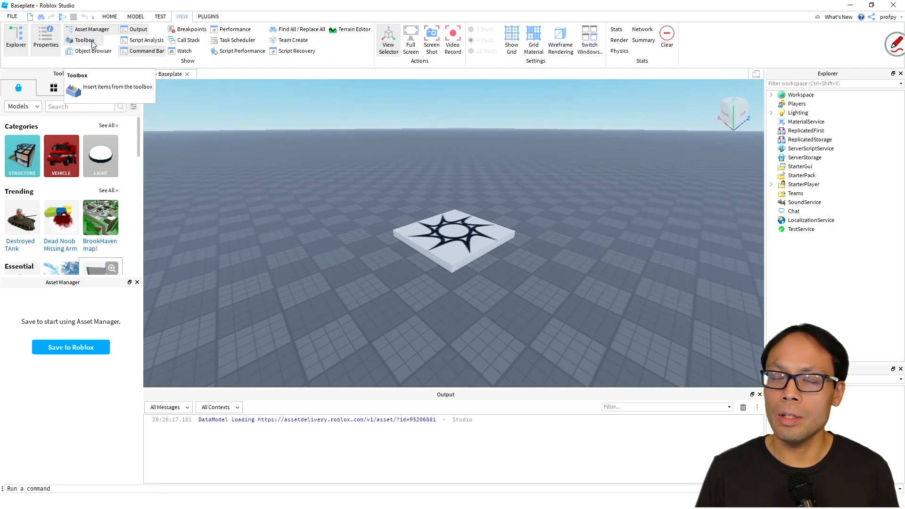
mouse_move(91, 29)
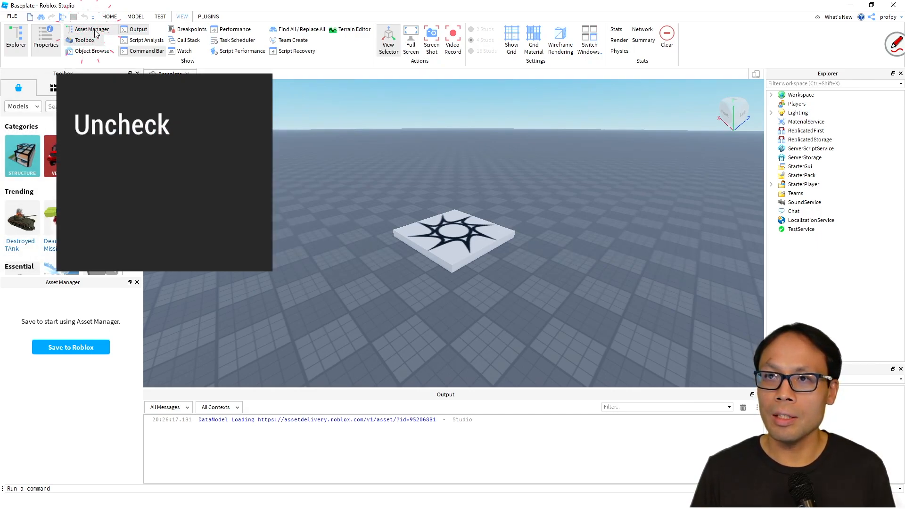
click(69, 28)
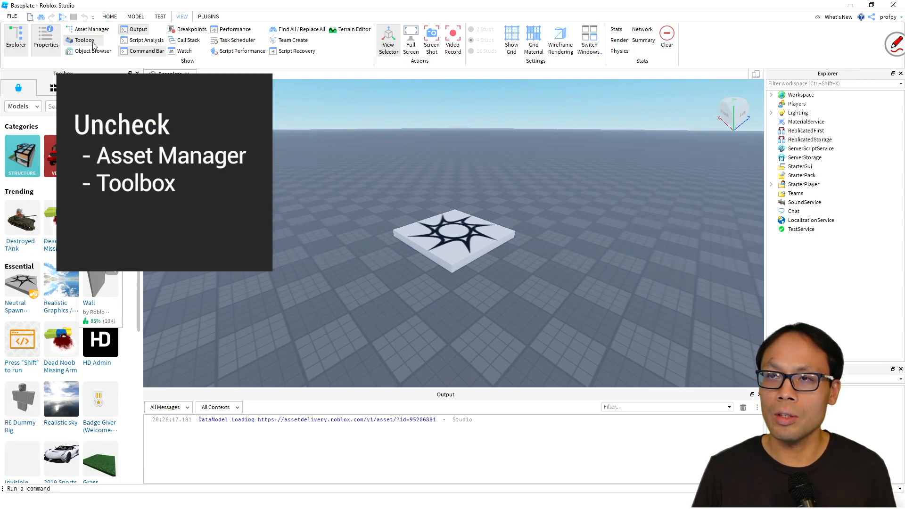
click(84, 40)
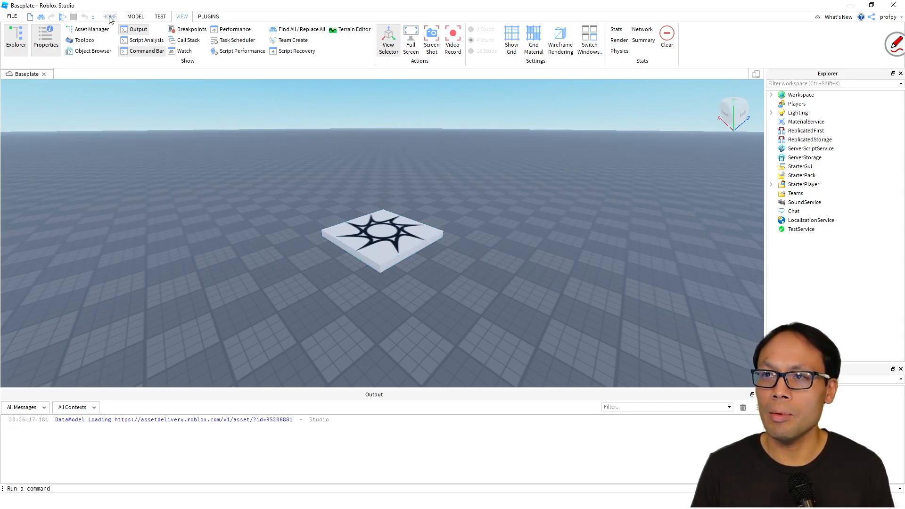
Return to the main editing ribbon with move, scale, part and play controls.
click(109, 16)
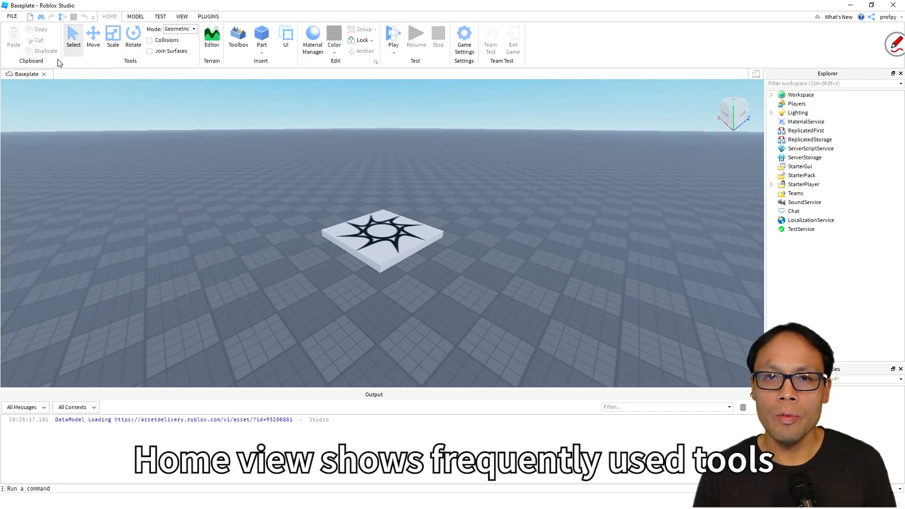
mouse_move(158, 70)
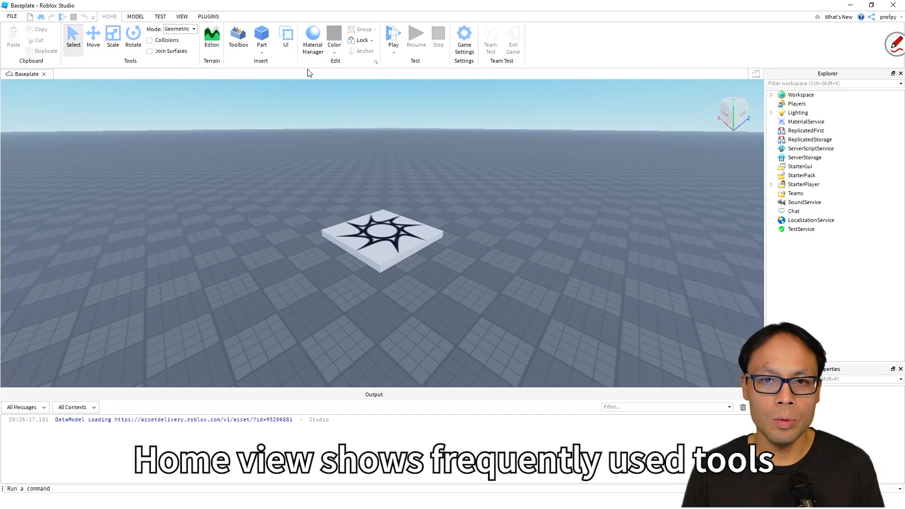
mouse_move(443, 113)
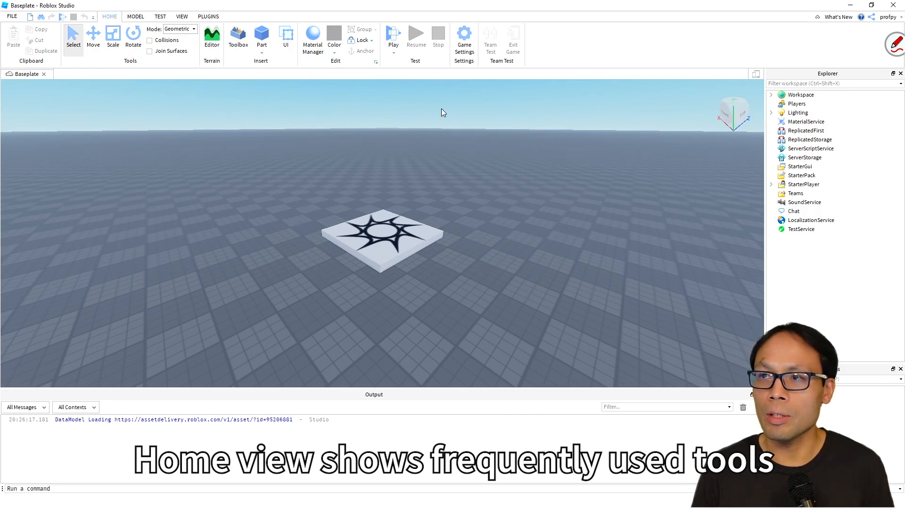
mouse_move(120, 73)
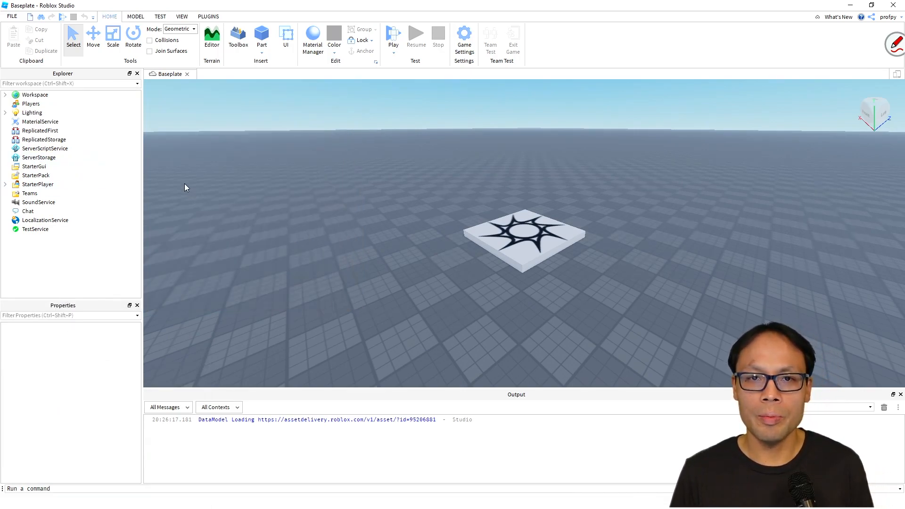
mouse_move(85, 75)
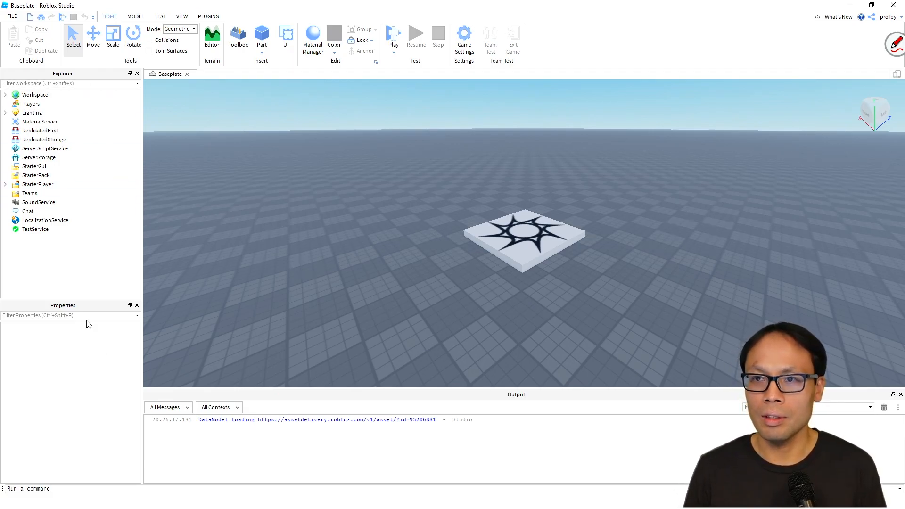
mouse_move(83, 308)
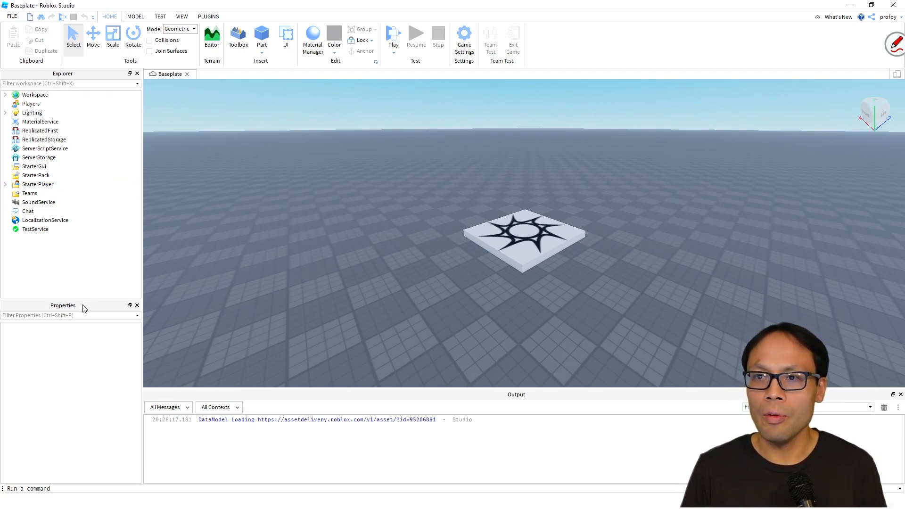
mouse_move(500, 404)
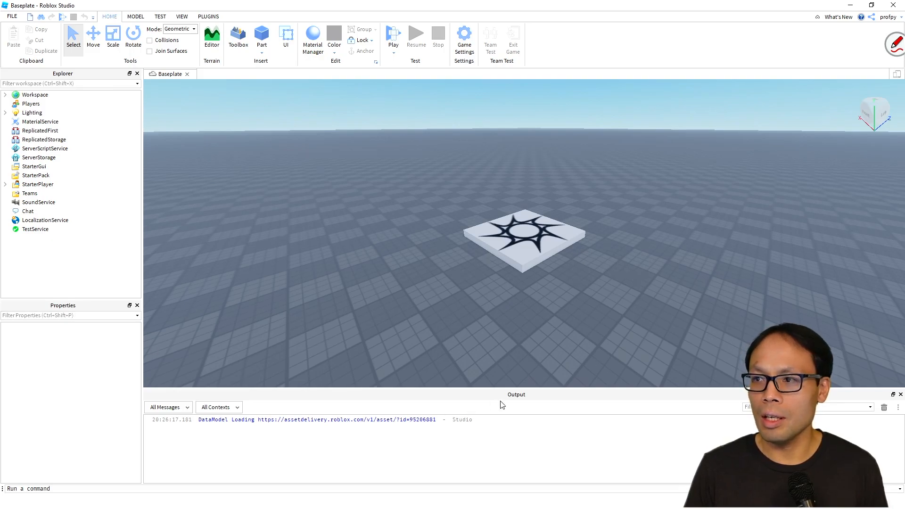
mouse_move(121, 124)
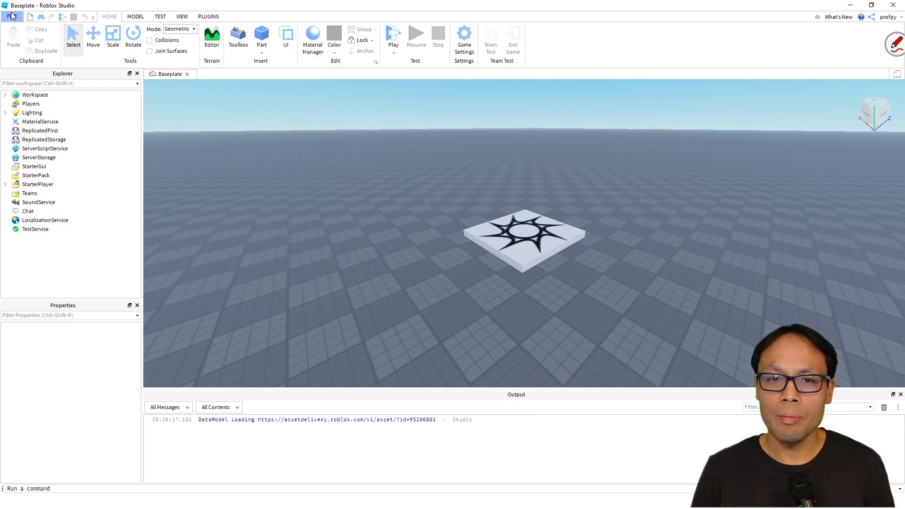
mouse_move(13, 16)
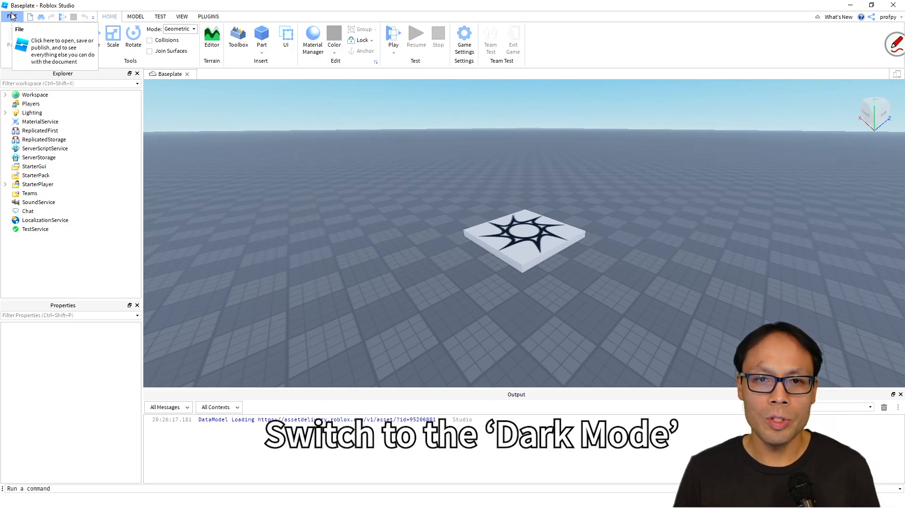
Set the Studio theme to Dark in Studio Settings and close the window.
click(11, 16)
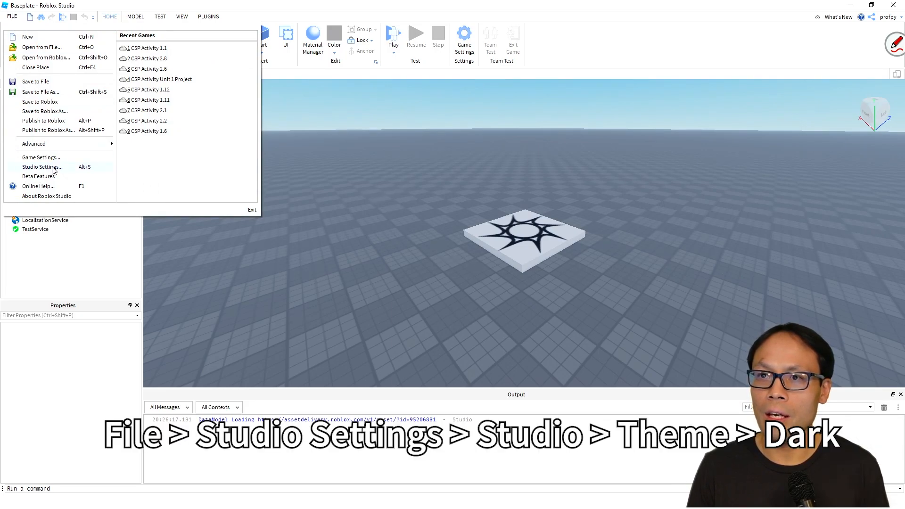
click(41, 167)
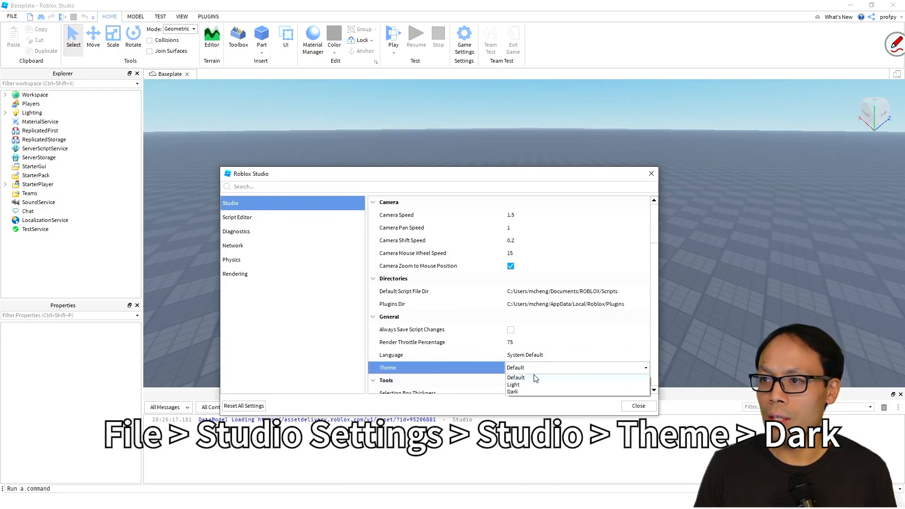
click(512, 391)
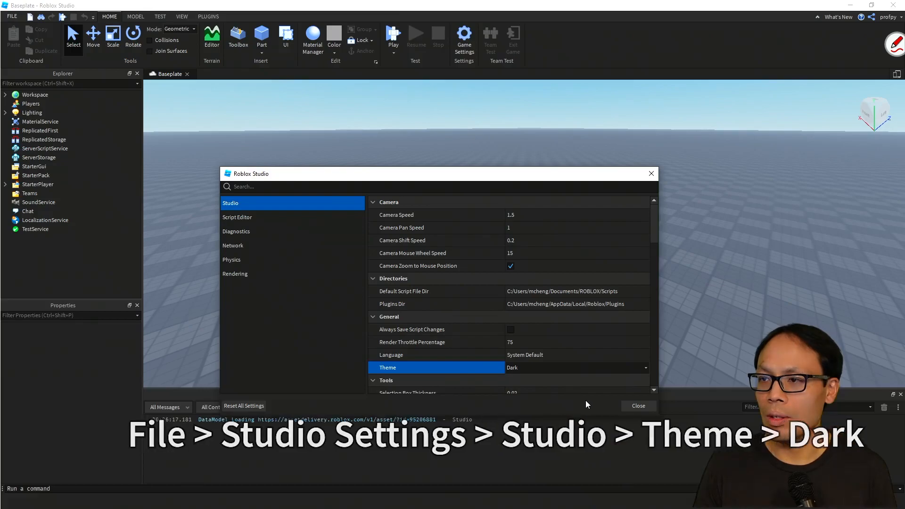
click(637, 406)
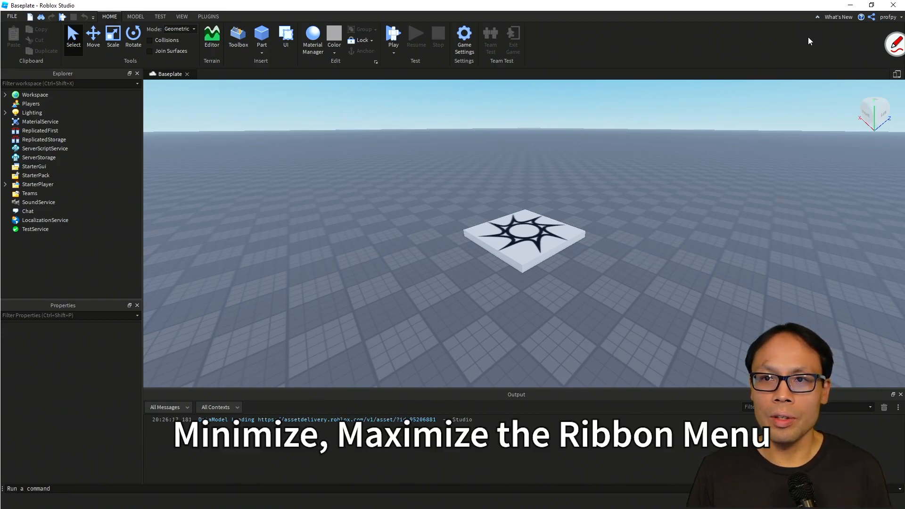
mouse_move(811, 32)
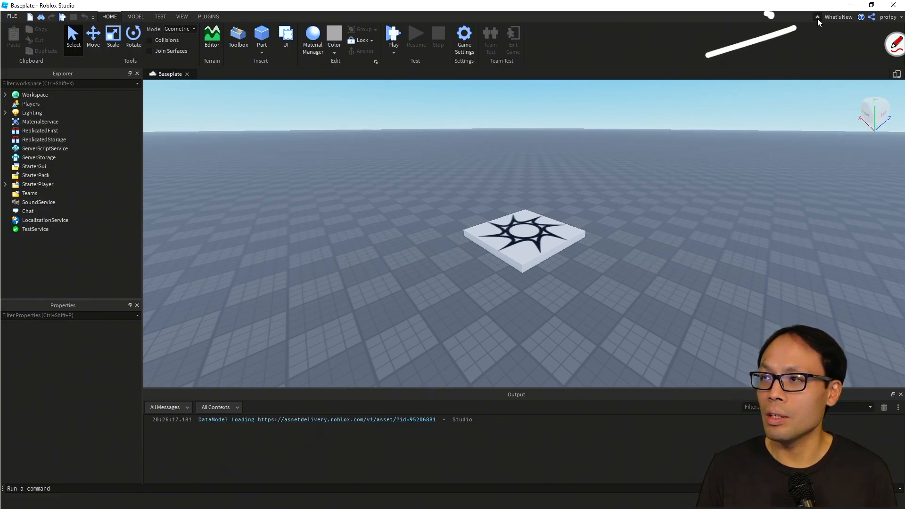
mouse_move(817, 17)
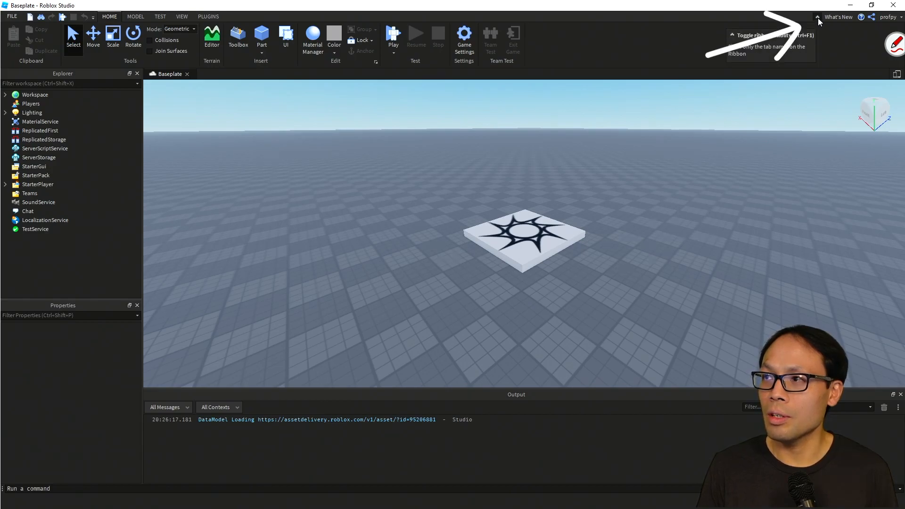
click(815, 17)
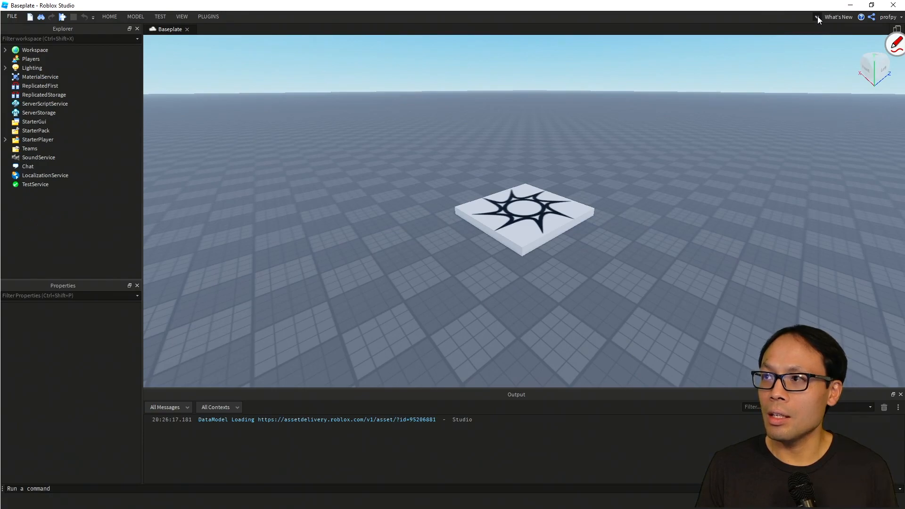
mouse_move(320, 37)
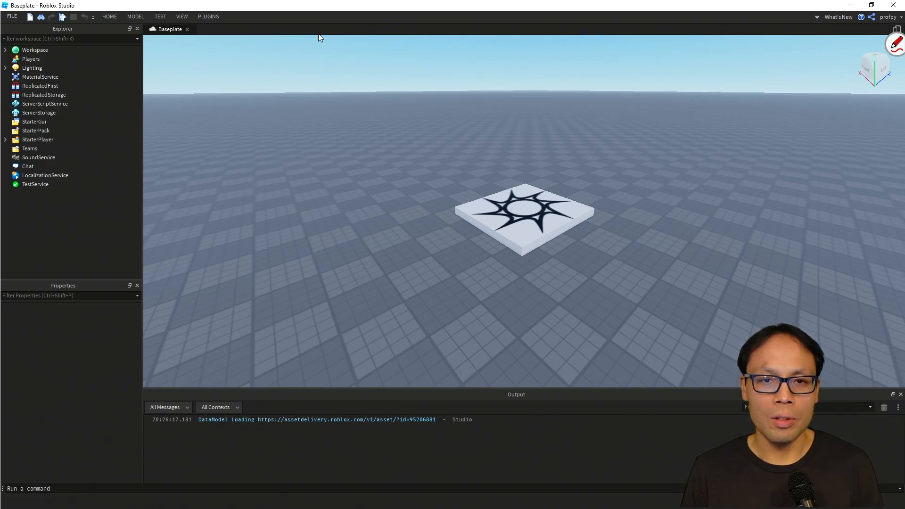
mouse_move(363, 247)
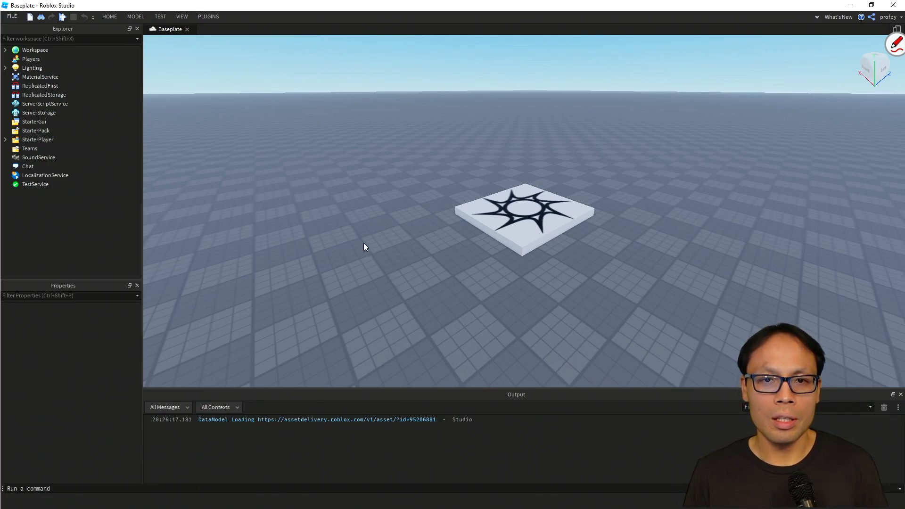
mouse_move(805, 33)
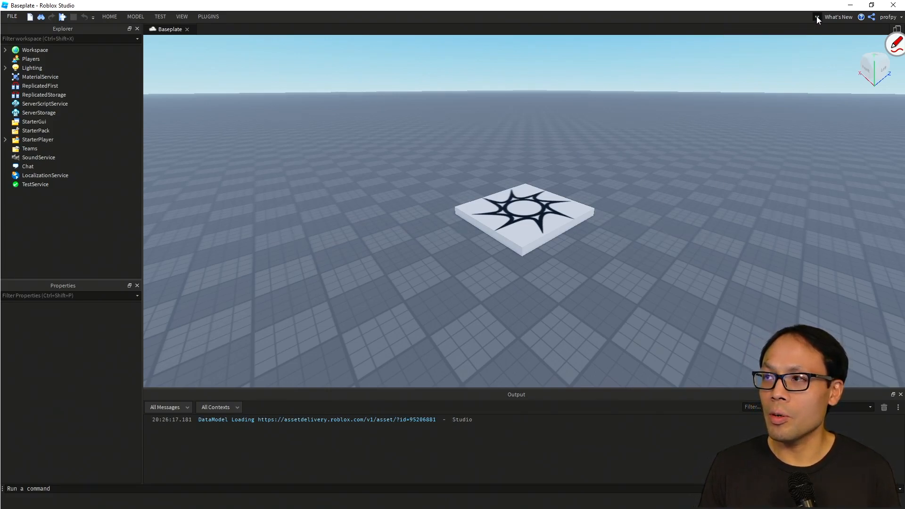
click(109, 16)
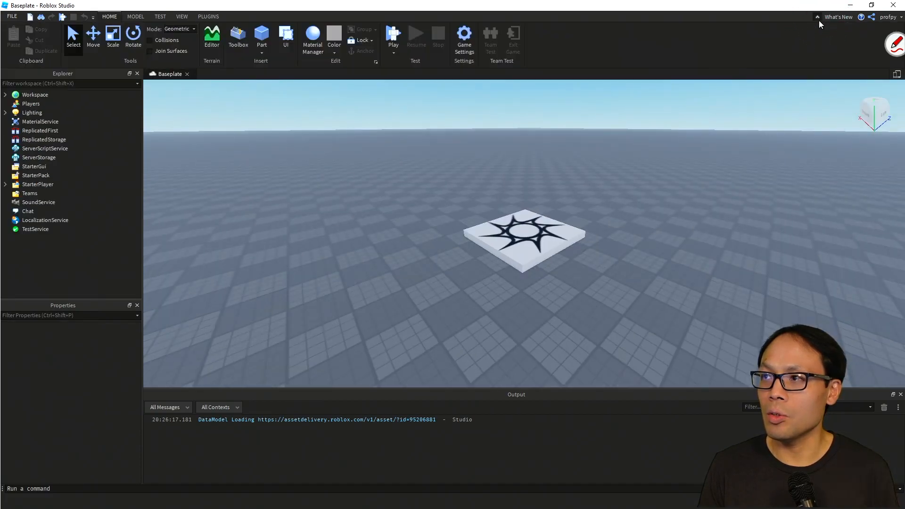